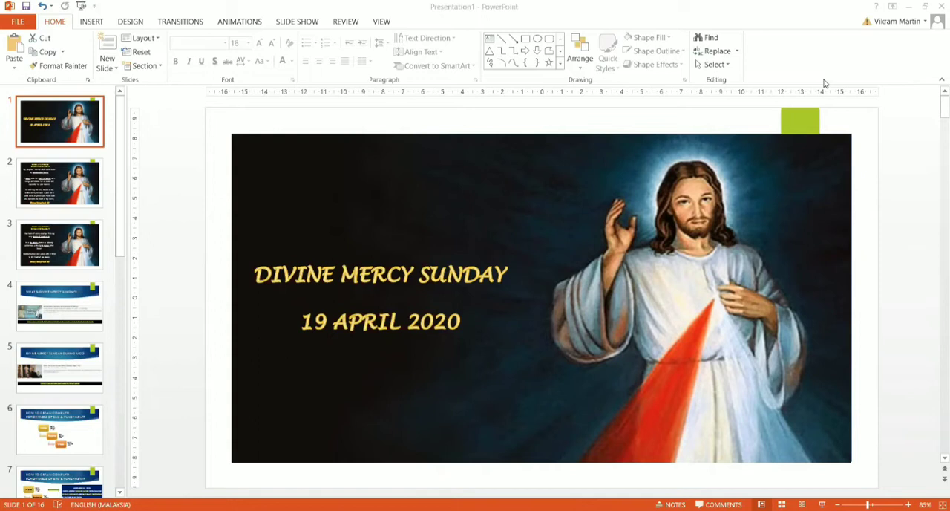
mouse_move(154, 140)
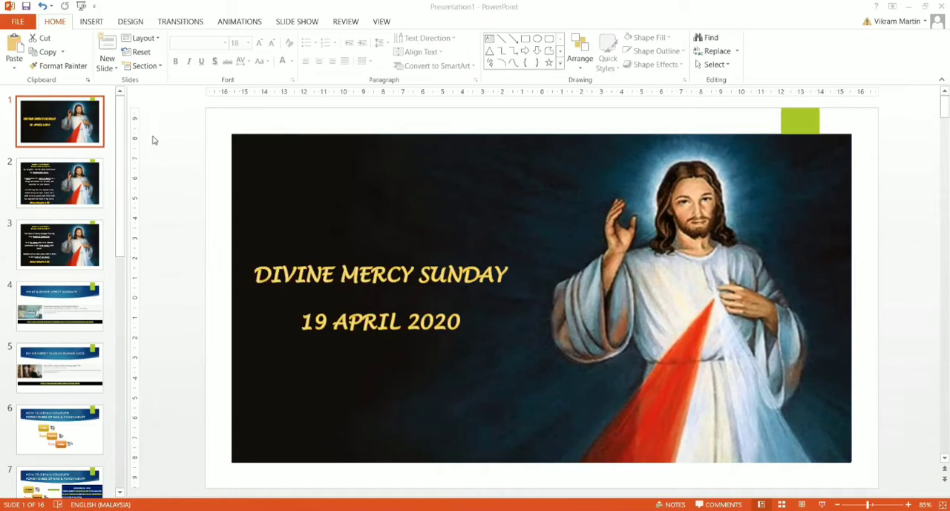
- Go to slide 2, the diary-entry quotation on Divine Mercy Sunday's origin
click(60, 183)
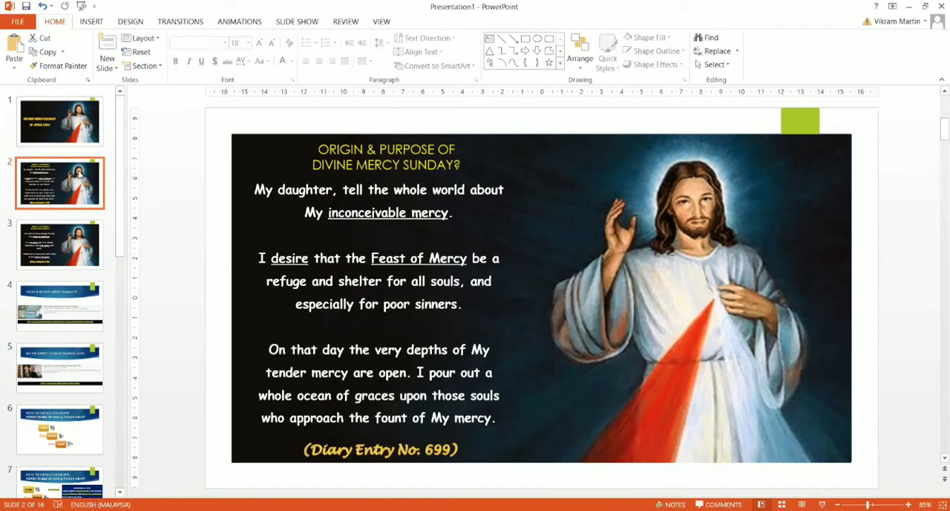
- Edit the slide 2 'DIVINE MERCY SUNDAY' heading to drop its trailing question mark
click(385, 157)
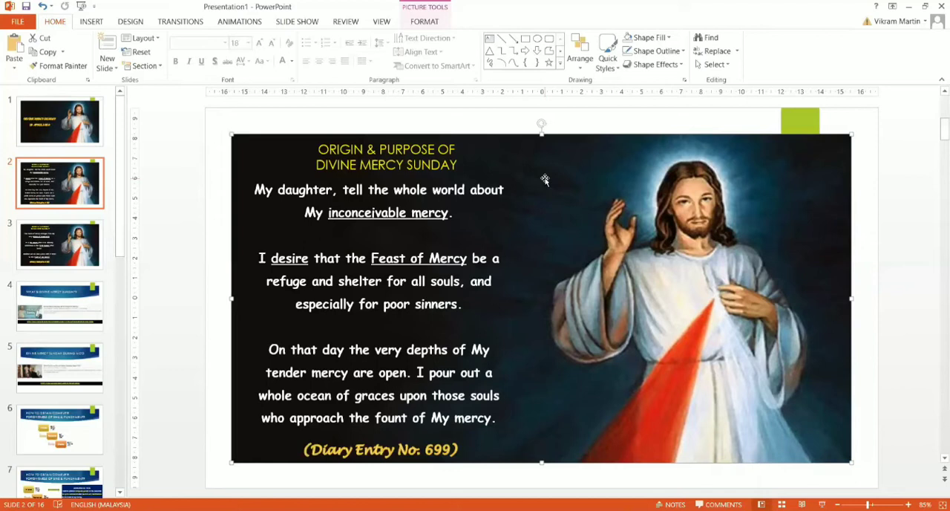
click(59, 244)
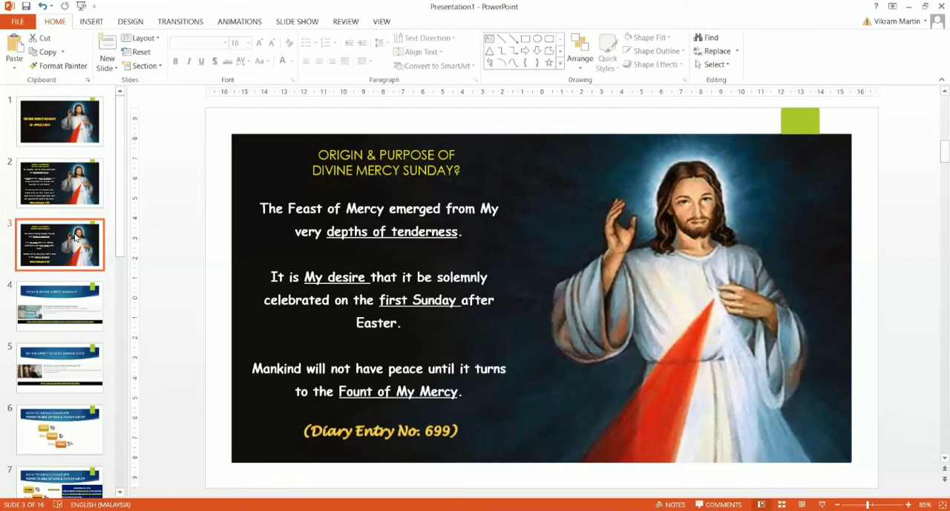
- Show slide 4, 'WHAT IS DIVINE MERCY SUNDAY?', with its video preview
click(59, 306)
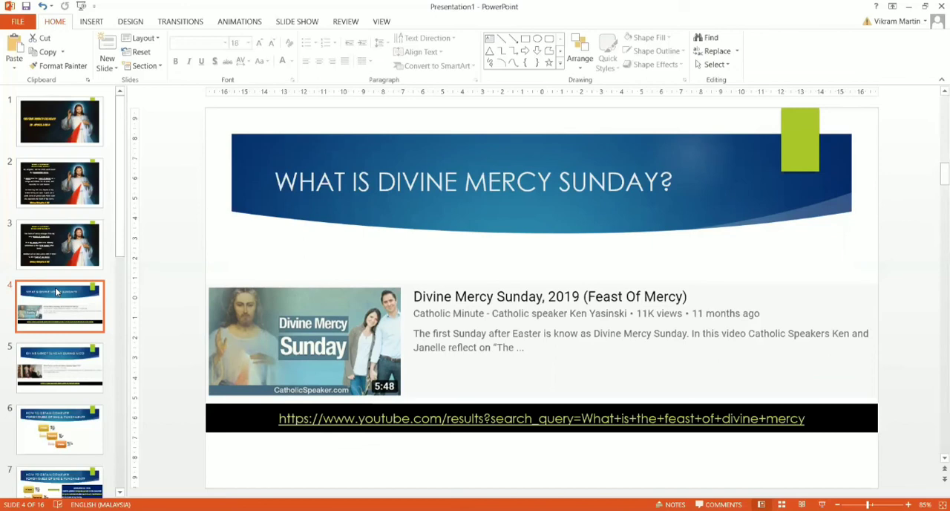
- Show slide 5, 'DIVINE MERCY SUNDAY DURING MCO', with its video and YouTube link
click(59, 368)
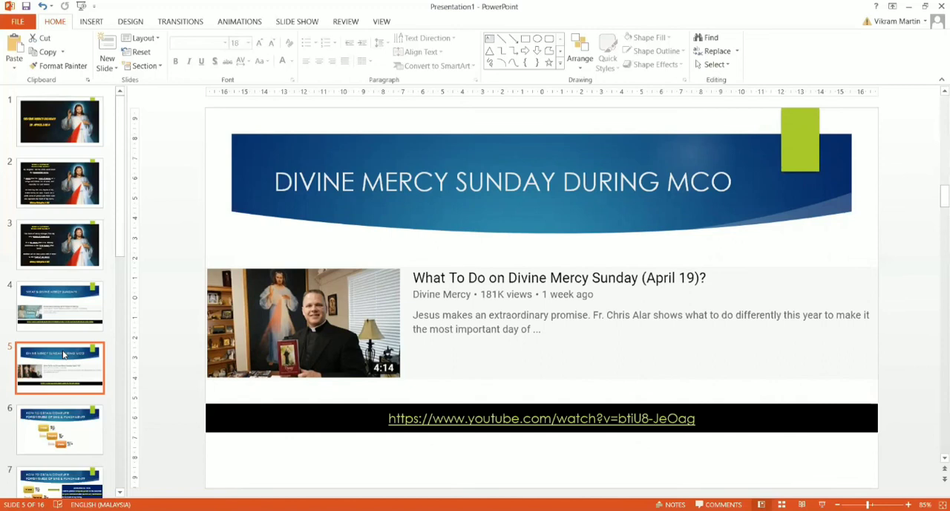
mouse_move(63, 355)
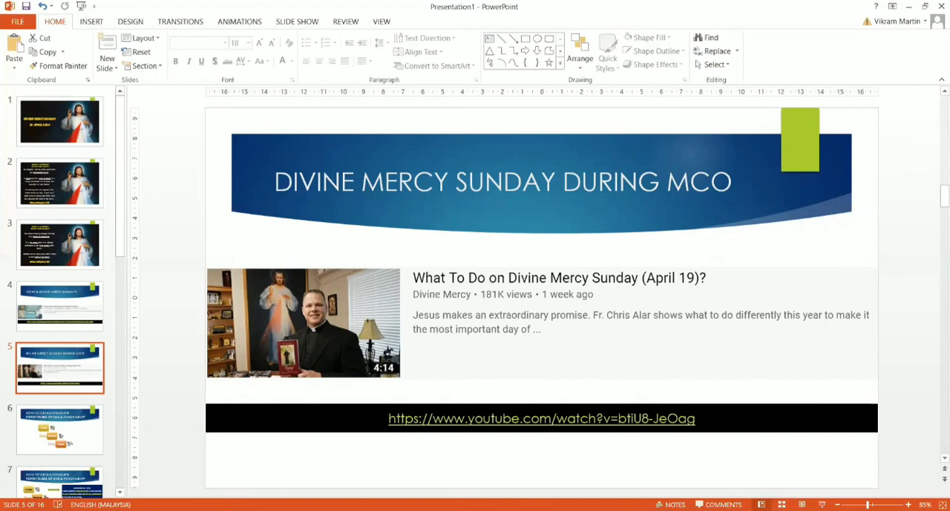